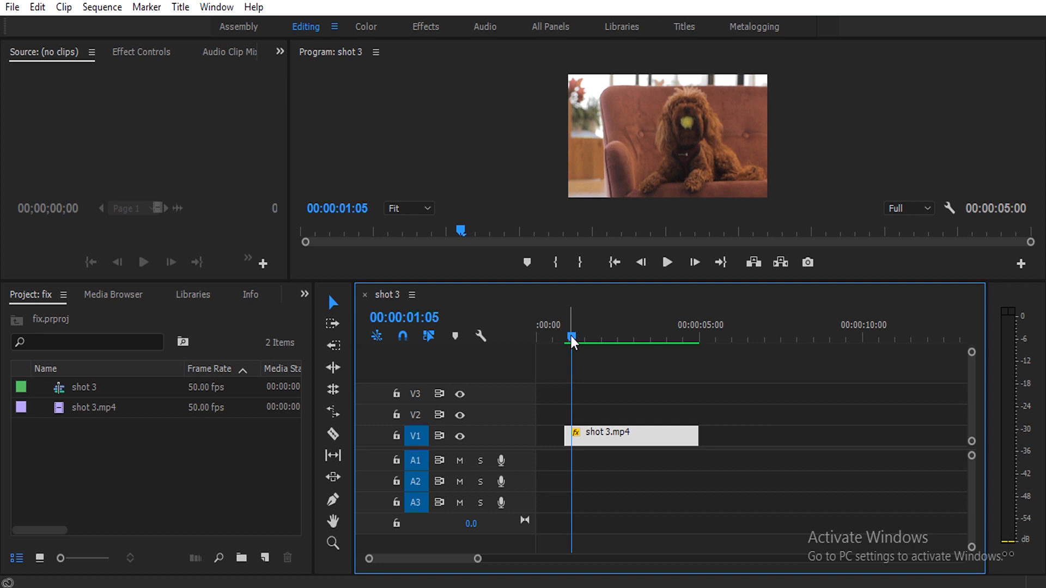
# Preview the dog clip and park the playhead on an early frame
pyautogui.click(665, 263)
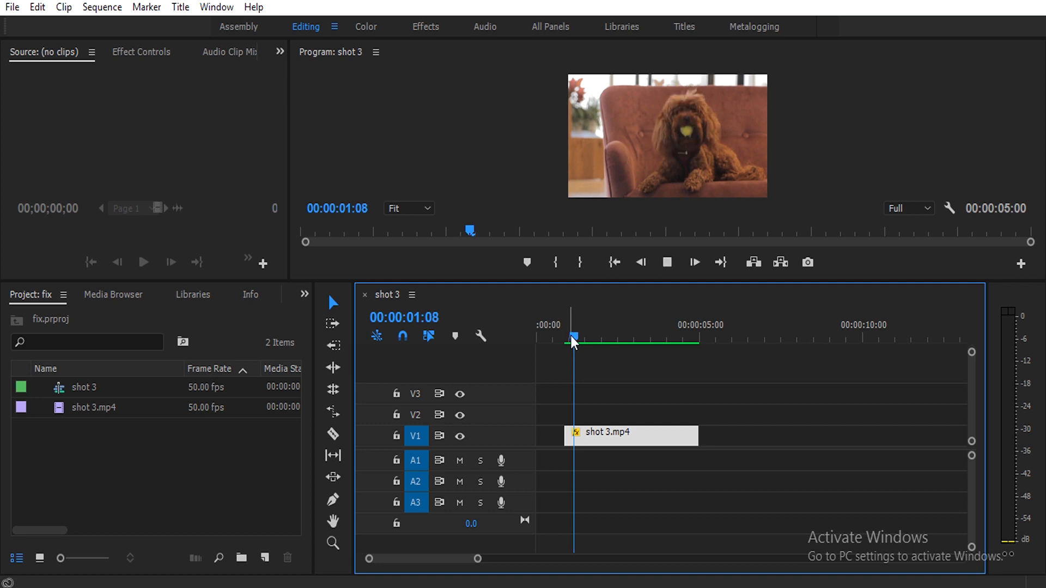
pyautogui.click(614, 337)
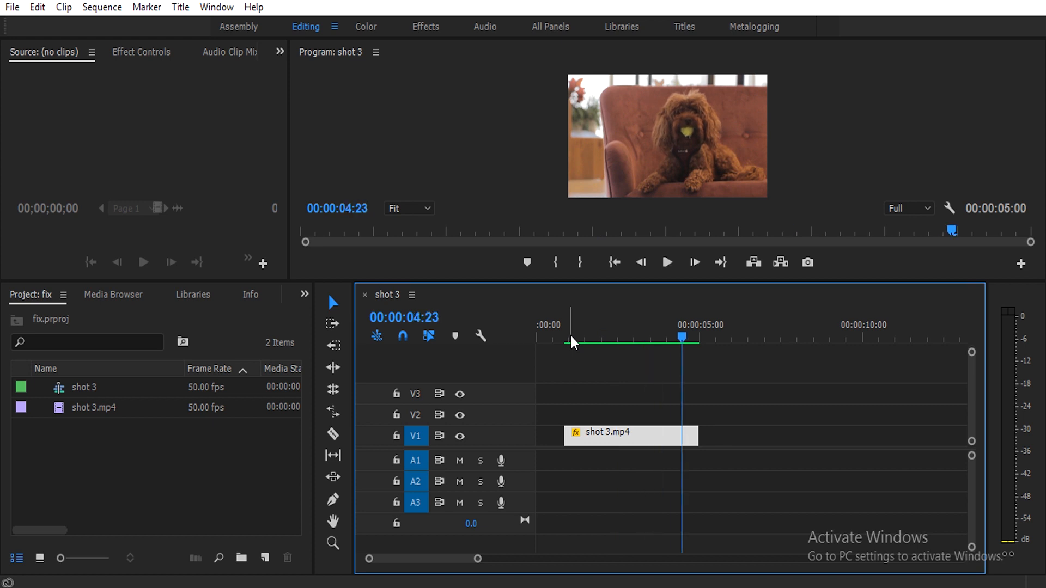
pyautogui.click(667, 262)
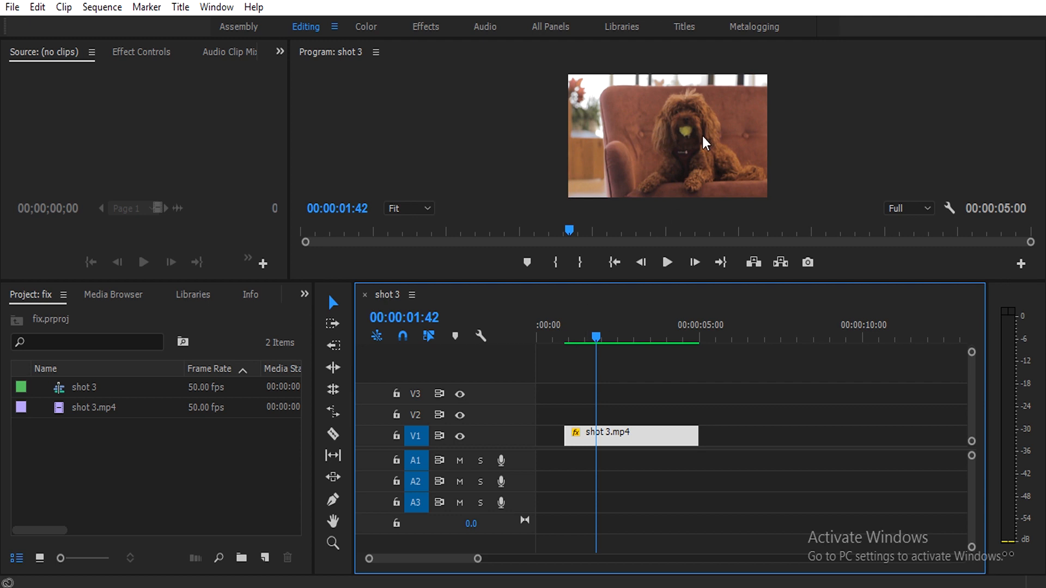
pyautogui.moveTo(659, 133)
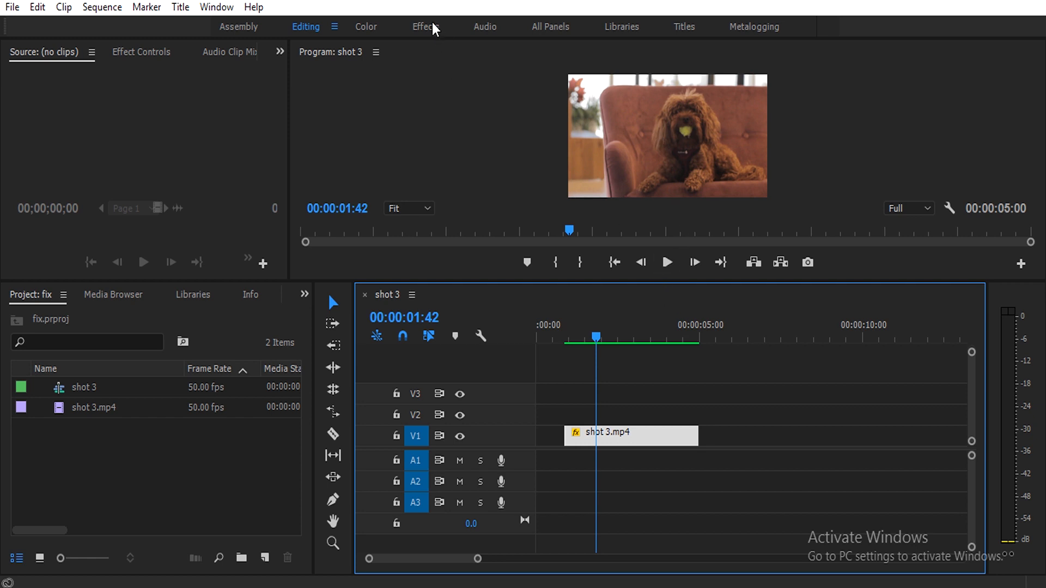
# In the Effects workspace, search 'bl' and add Gaussian Blur to the shot 3.mp4 clip
pyautogui.click(421, 26)
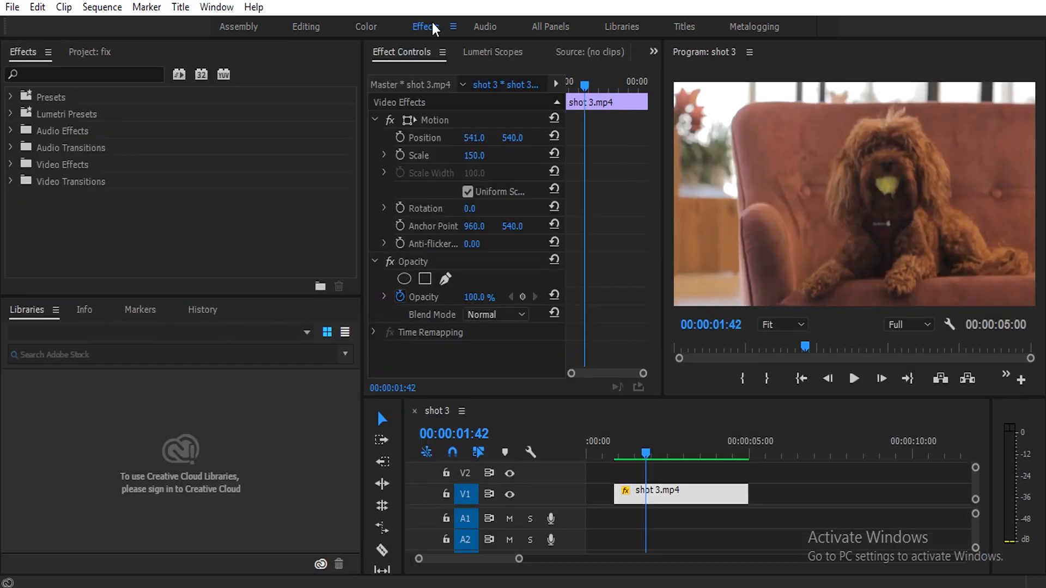
pyautogui.click(85, 74)
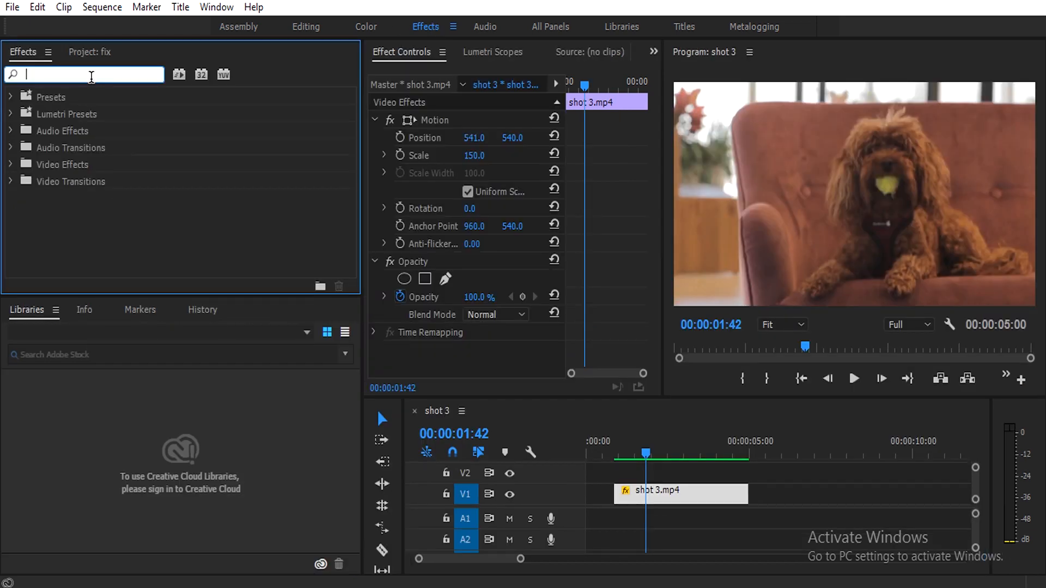
pyautogui.write('blur')
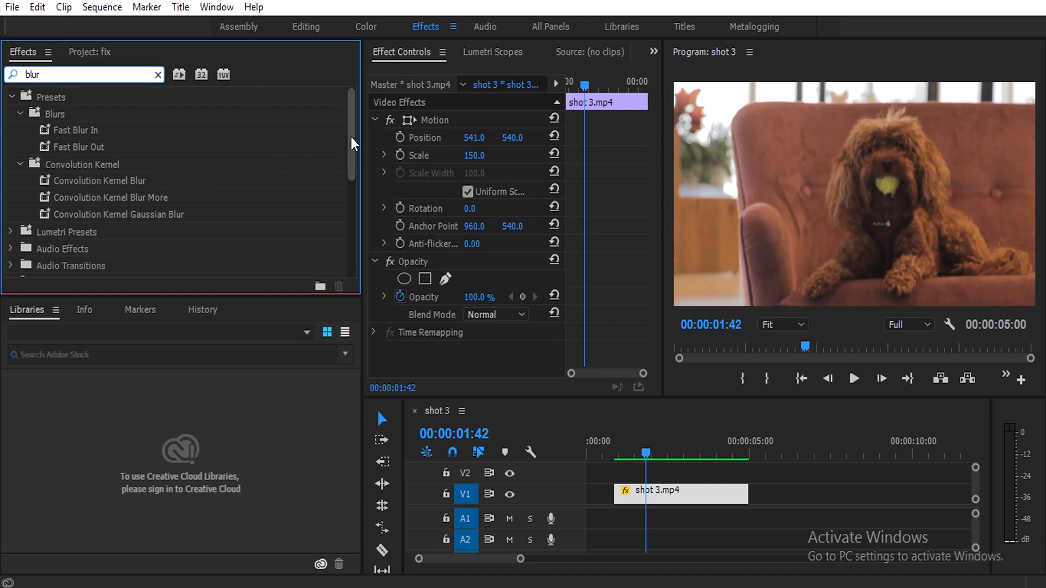
pyautogui.scroll(-3)
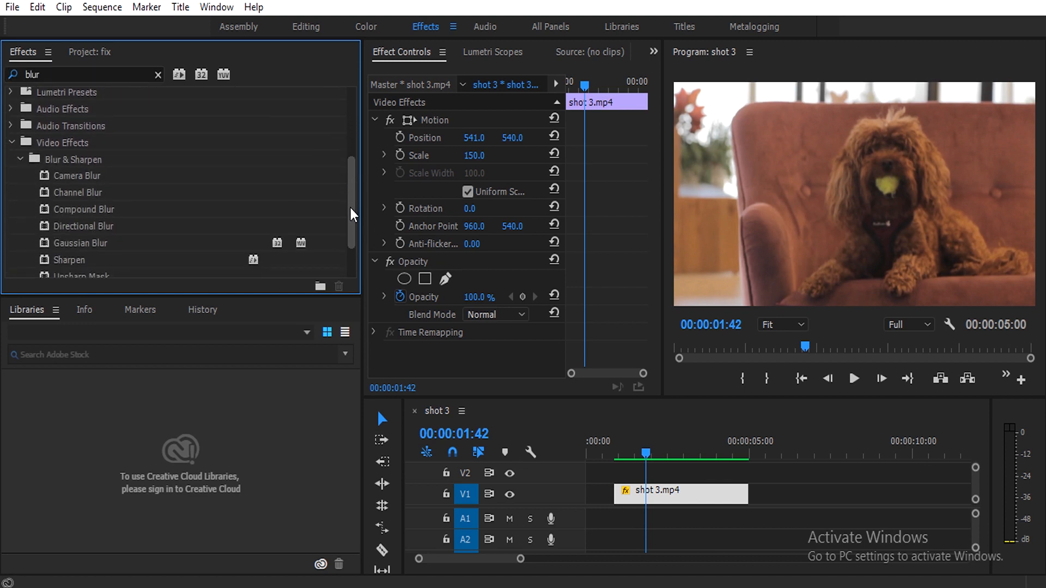
pyautogui.scroll(-3)
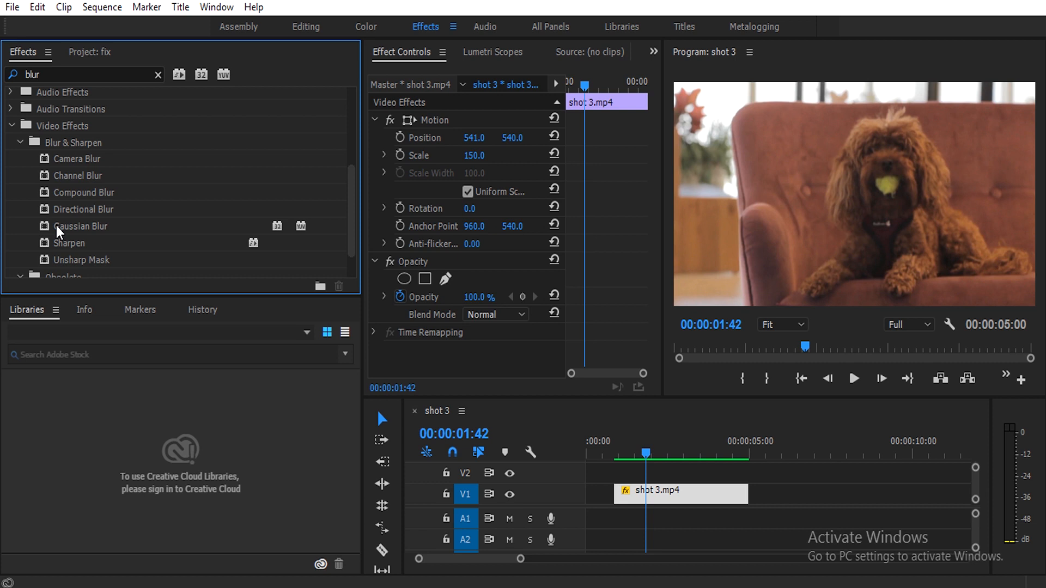
pyautogui.click(80, 226)
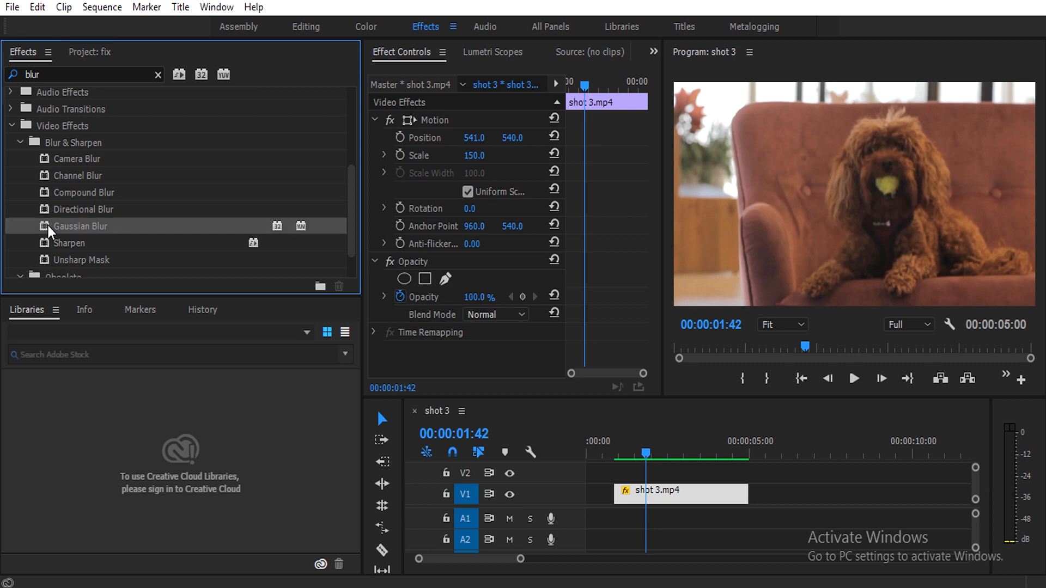
pyautogui.moveTo(73, 215)
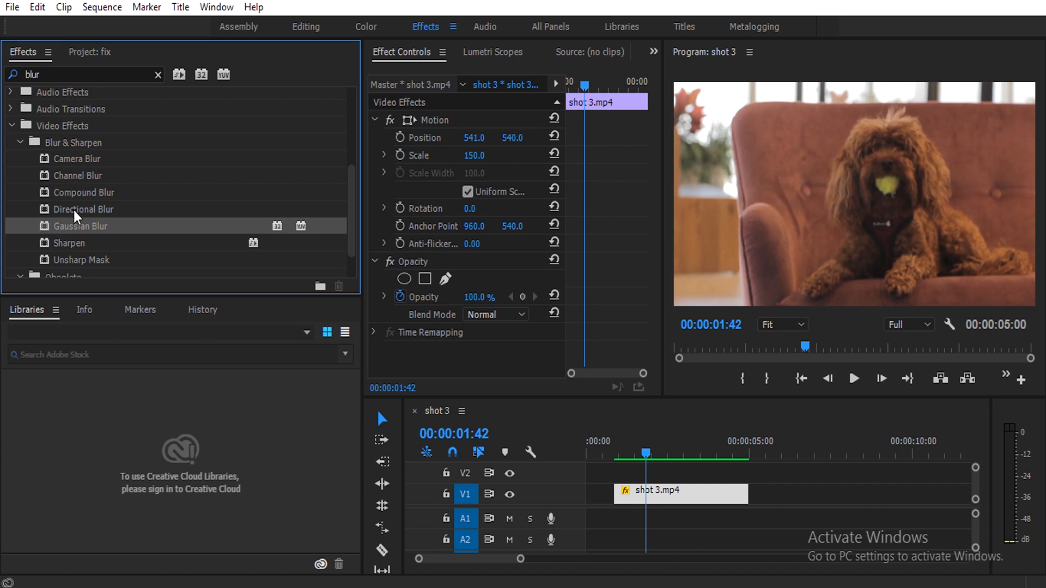
pyautogui.moveTo(47, 229)
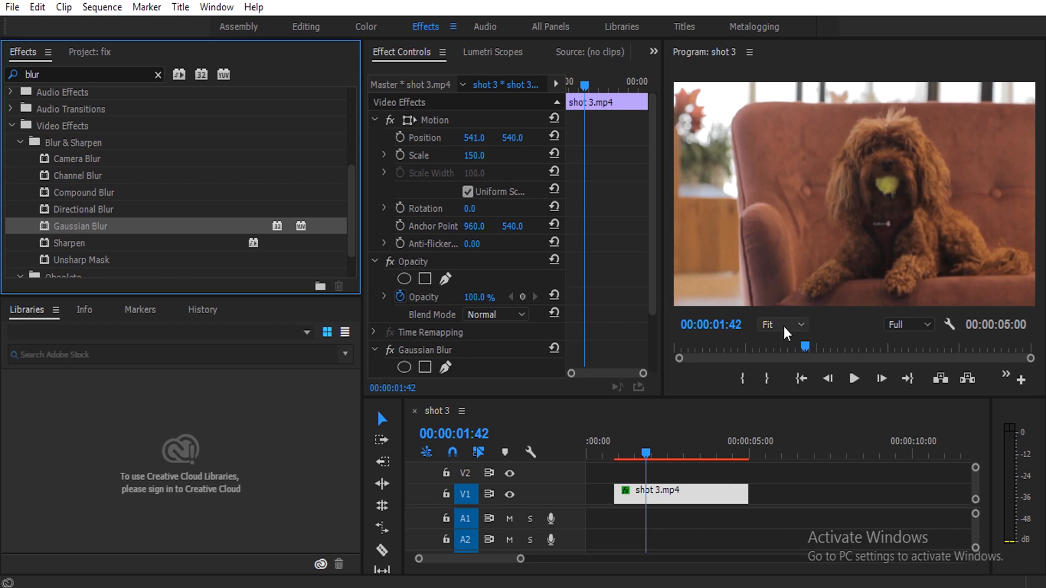
pyautogui.click(780, 324)
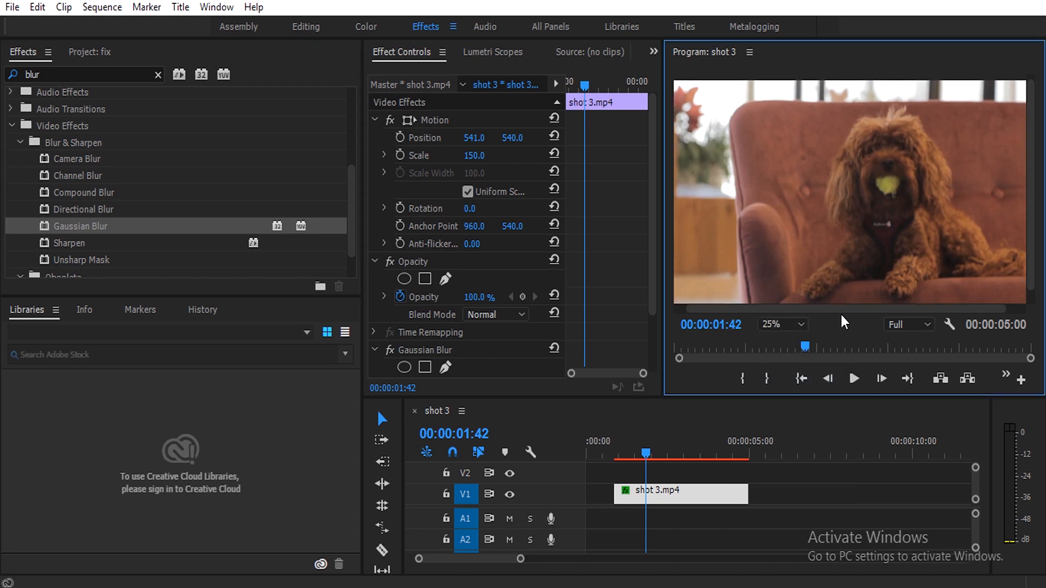
# Magnify the Program Monitor to 50% so the dog's face fills the view
pyautogui.click(777, 325)
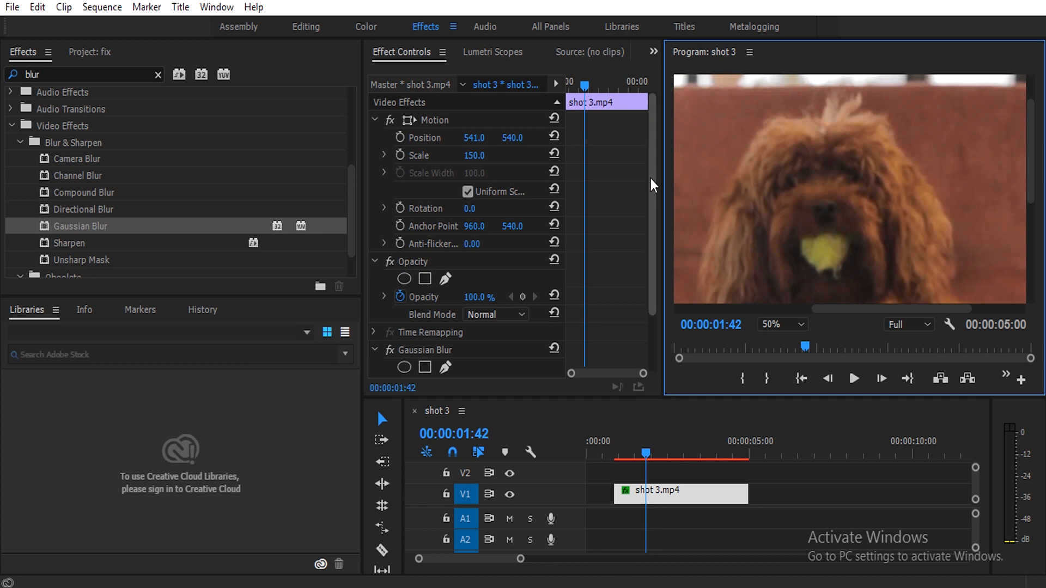
pyautogui.scroll(-3)
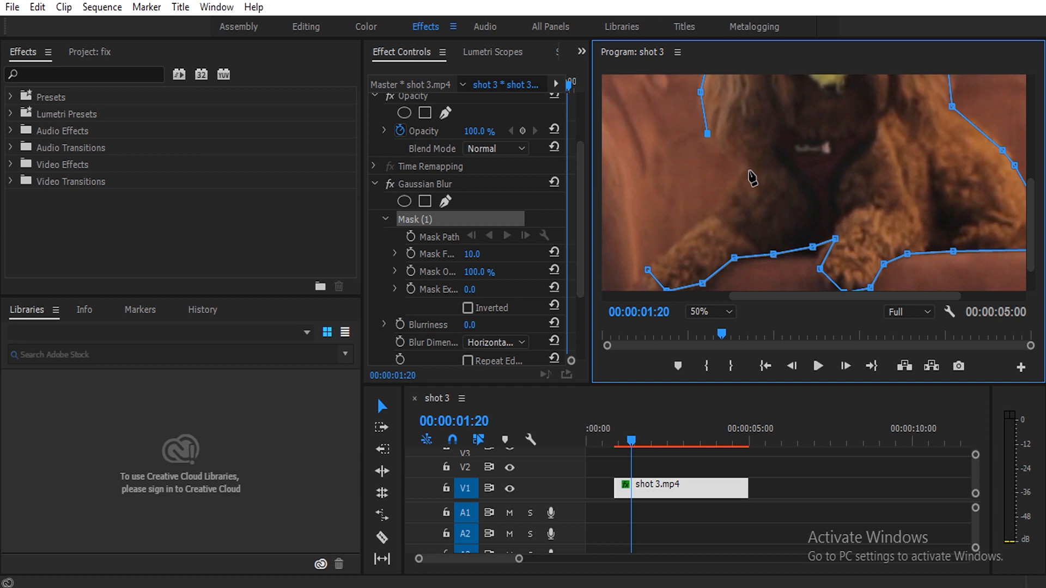
# Add another pen-mask point around the dog's outline for the Gaussian Blur
pyautogui.click(708, 312)
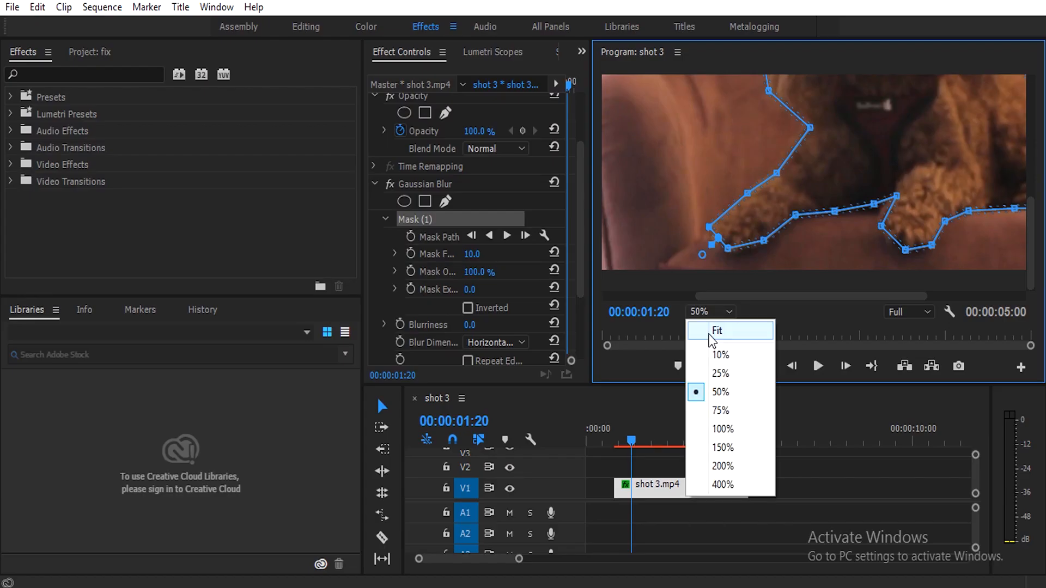
# Fit the frame in the monitor and set the Gaussian Blur mask feather to 20
pyautogui.click(716, 330)
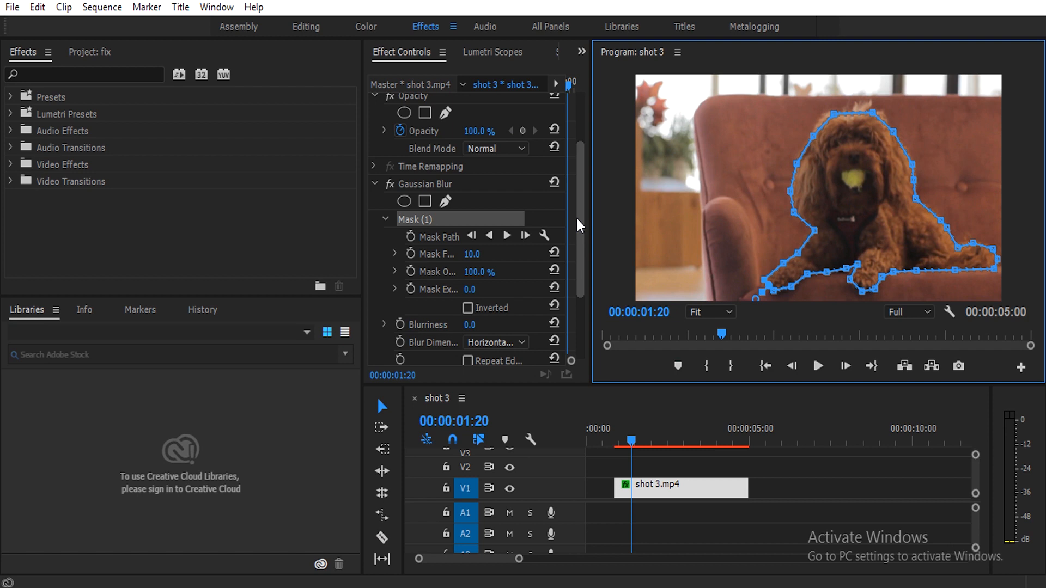
pyautogui.scroll(-3)
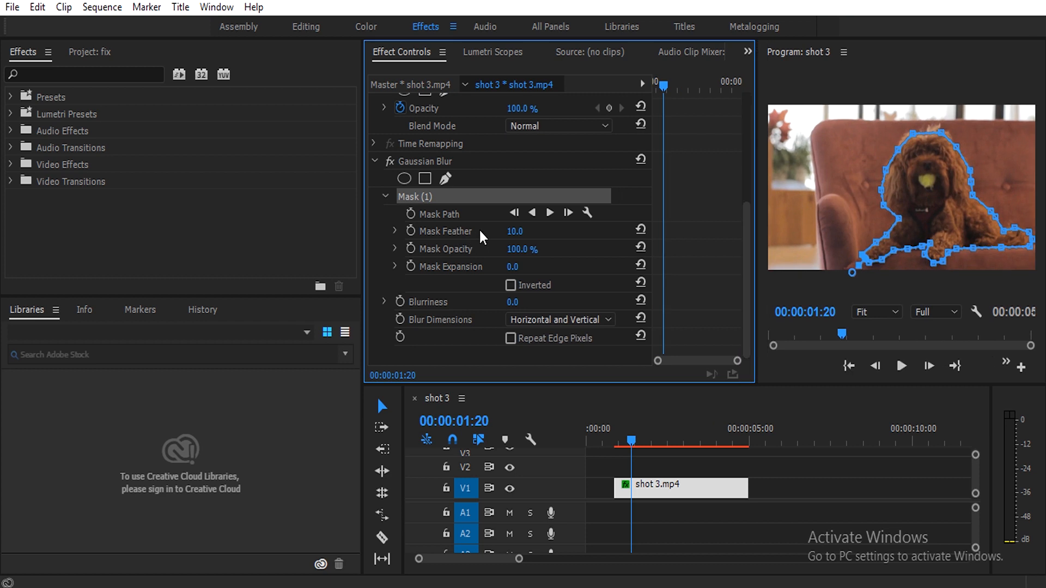
pyautogui.moveTo(514, 231); pyautogui.dragTo(528, 231)
pyautogui.write('1')
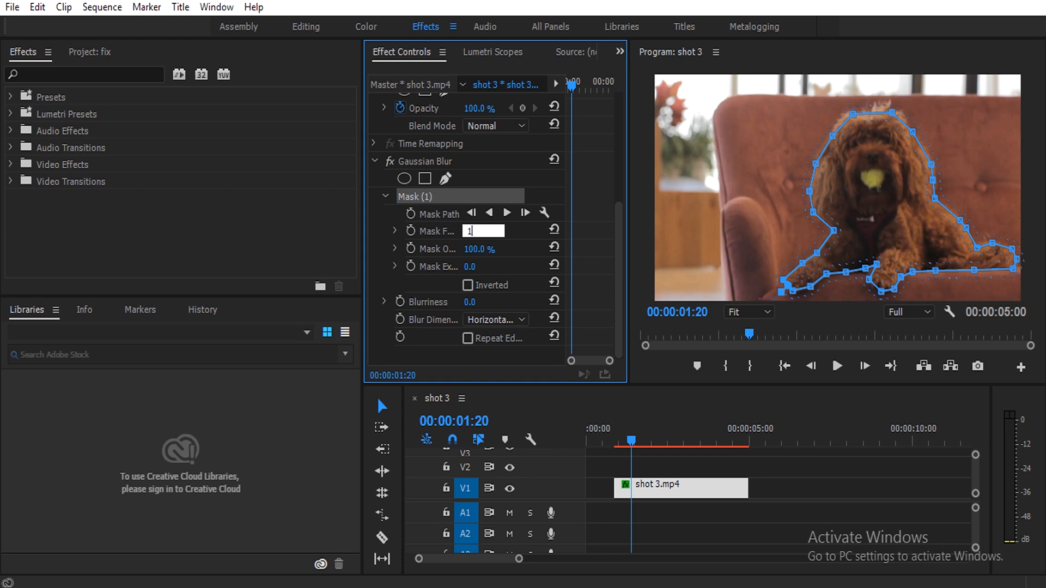
pyautogui.write('2')
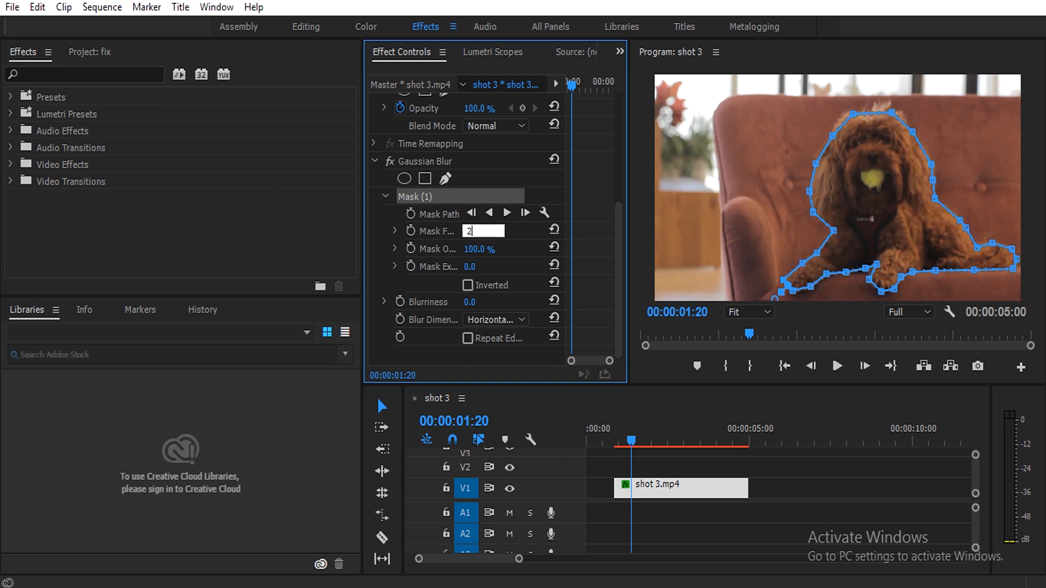
pyautogui.moveTo(482, 231); pyautogui.dragTo(490, 231)
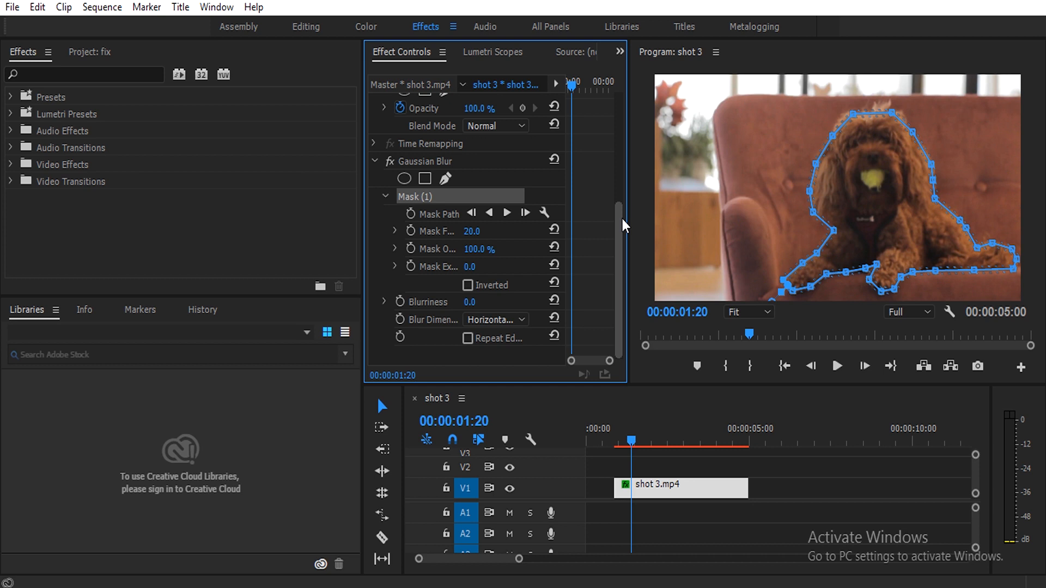
# Raise the Gaussian Blur blurriness to 50 inside the feathered mask
pyautogui.moveTo(470, 302); pyautogui.dragTo(484, 301)
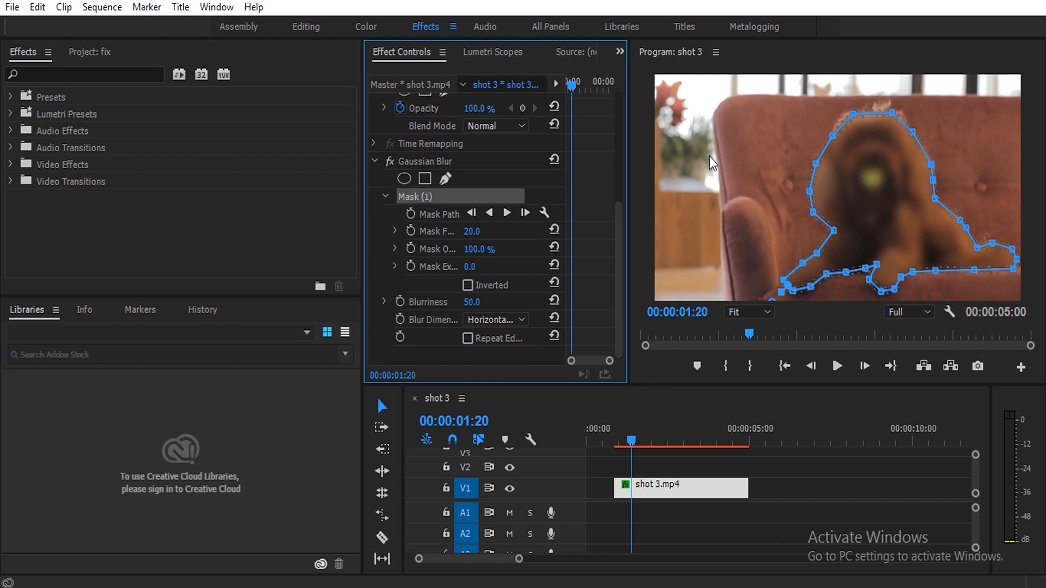
pyautogui.moveTo(709, 186)
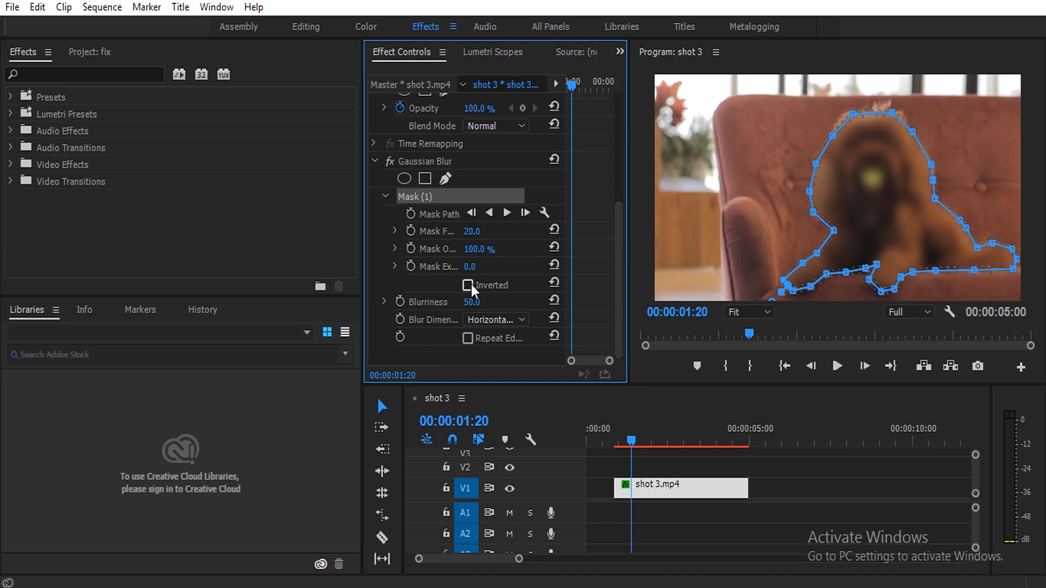
# Leave the mask Inverted after comparing, with background blurriness at 40 and the dog sharp
pyautogui.click(469, 284)
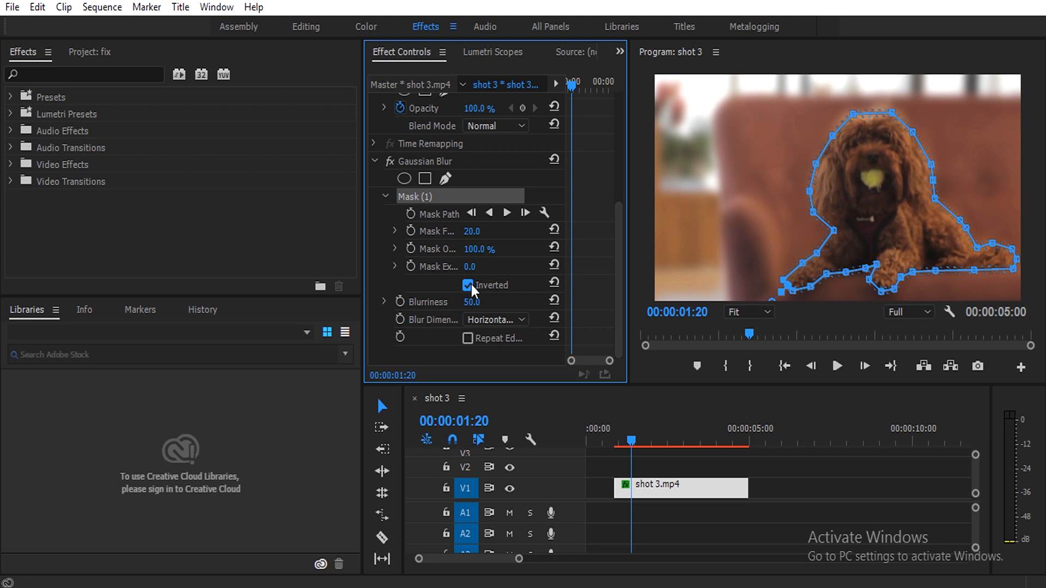
pyautogui.click(469, 284)
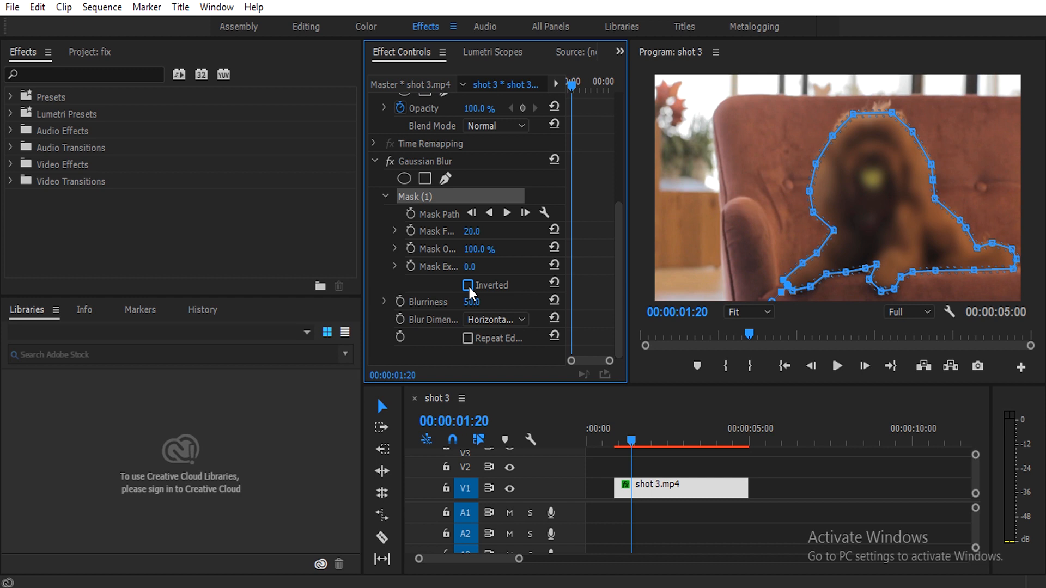
pyautogui.click(468, 286)
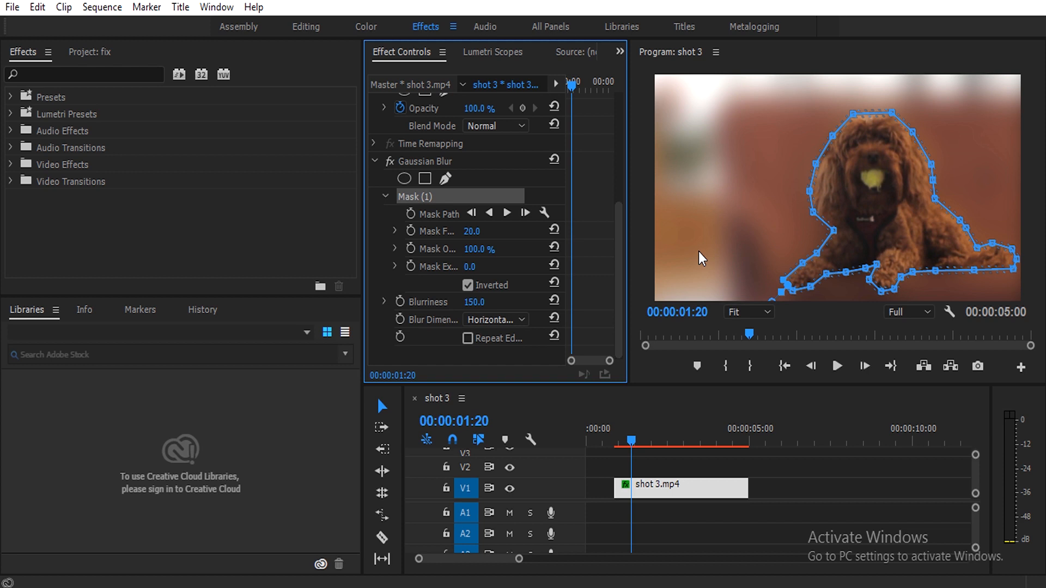
pyautogui.moveTo(474, 302); pyautogui.dragTo(474, 301)
pyautogui.write('40')
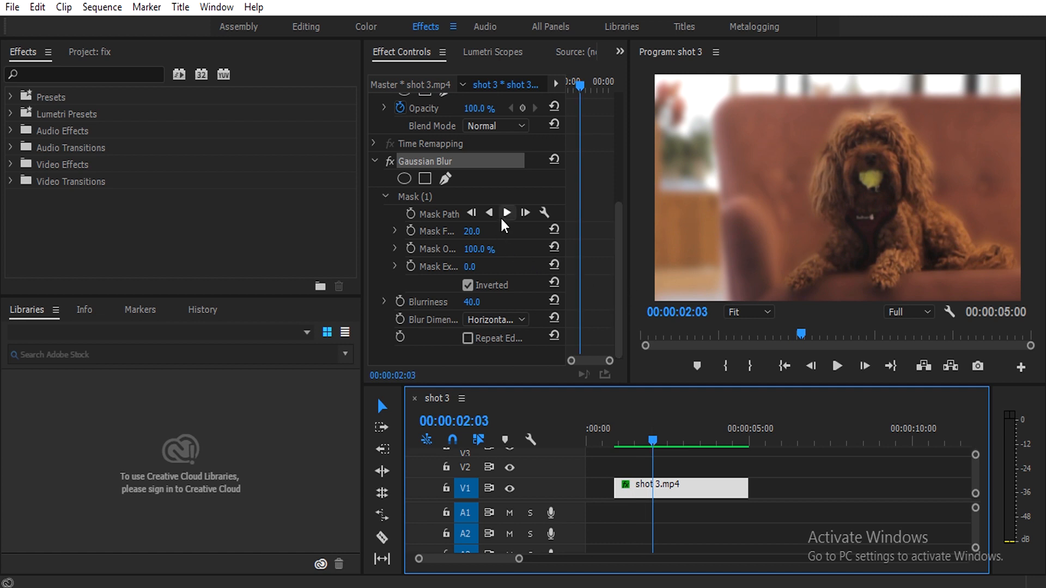
pyautogui.moveTo(507, 213)
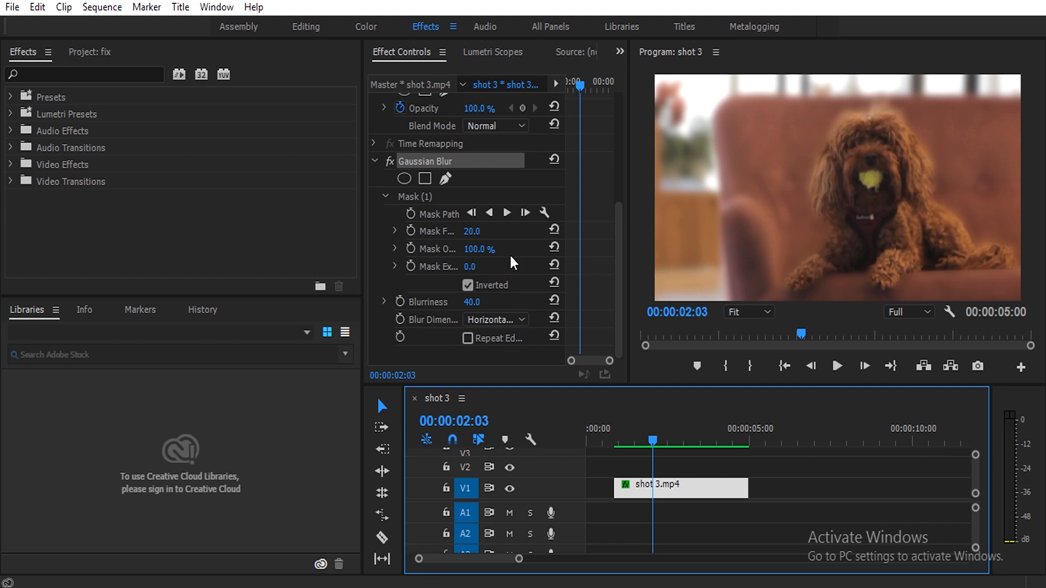
pyautogui.moveTo(507, 213)
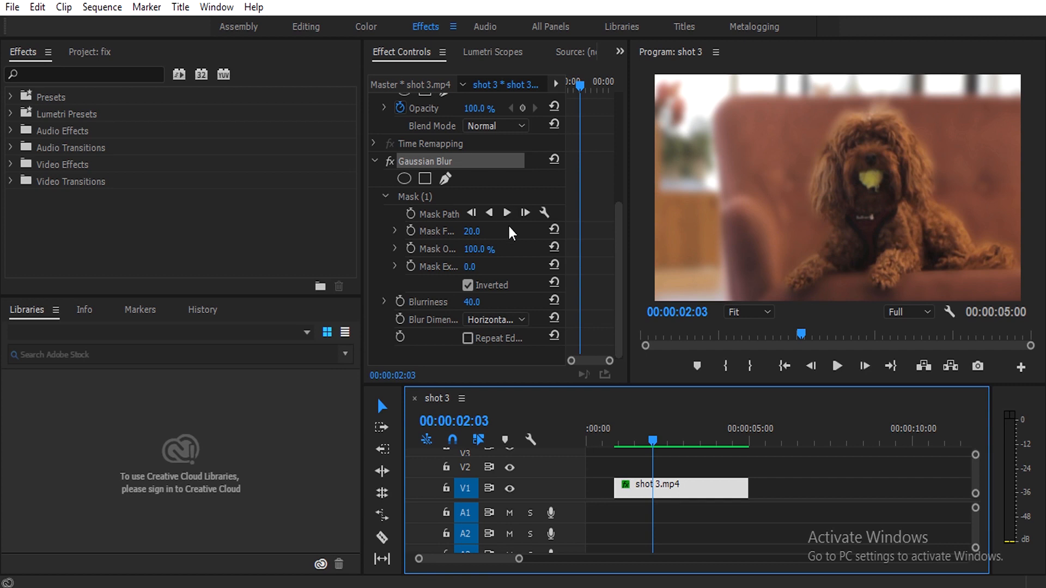
pyautogui.moveTo(506, 213)
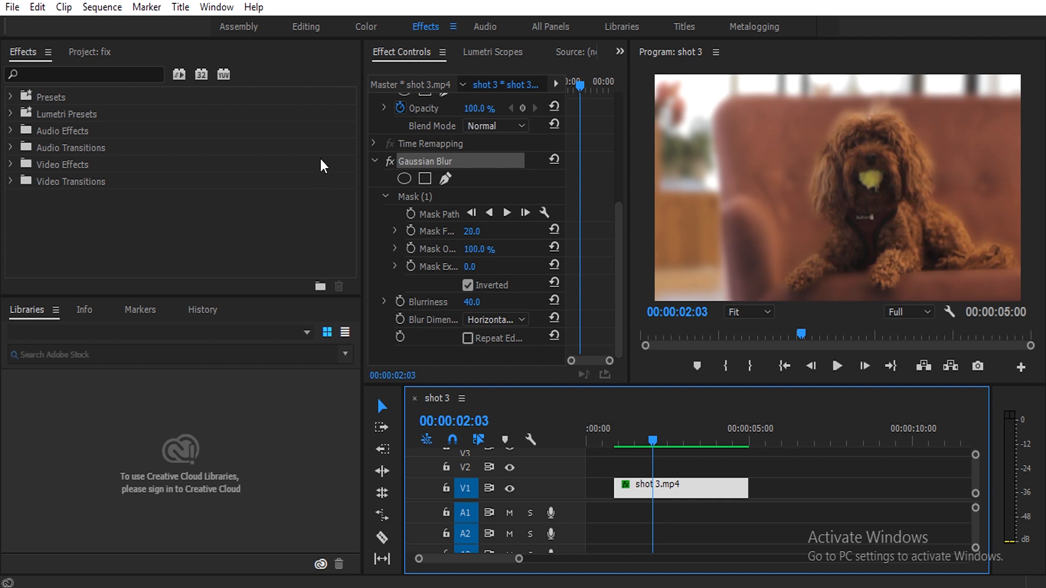
pyautogui.moveTo(316, 100)
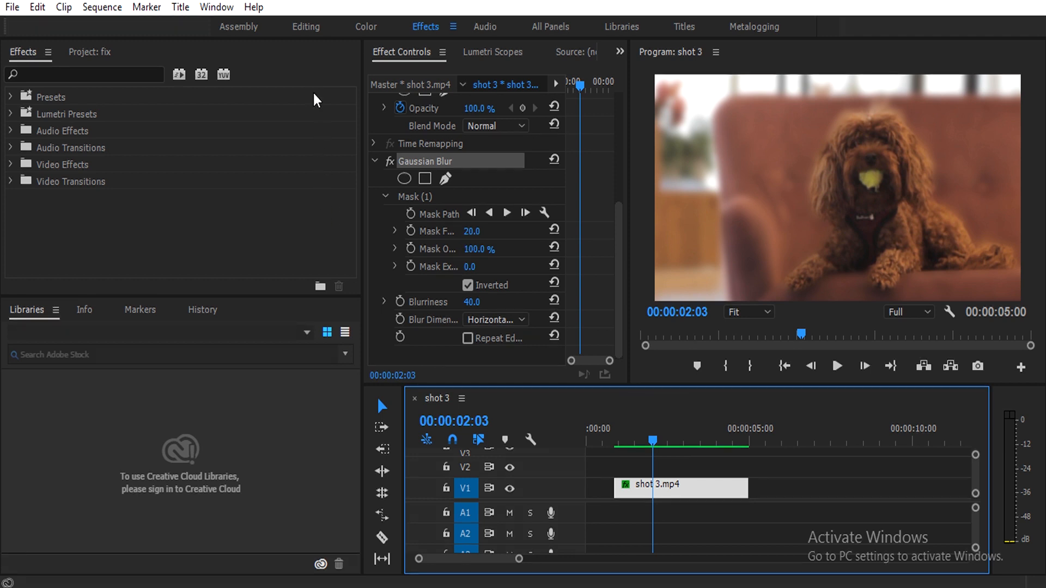